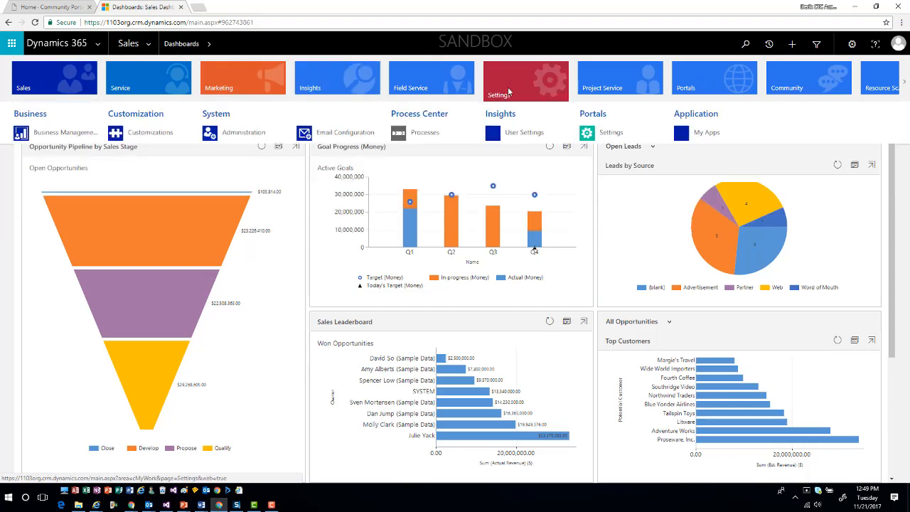
- Open Customize the System from Settings > Customizations
{"action": "left_click", "coordinate": [150, 132]}
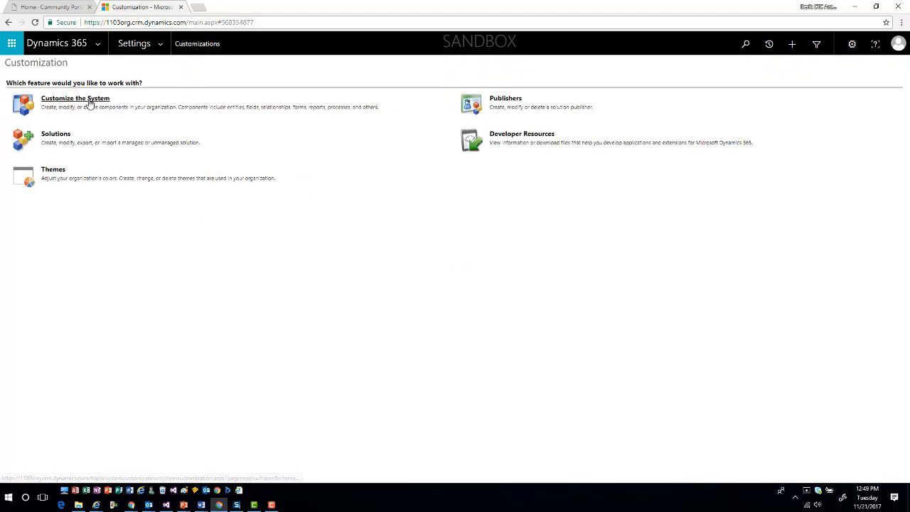
{"action": "left_click", "coordinate": [75, 98]}
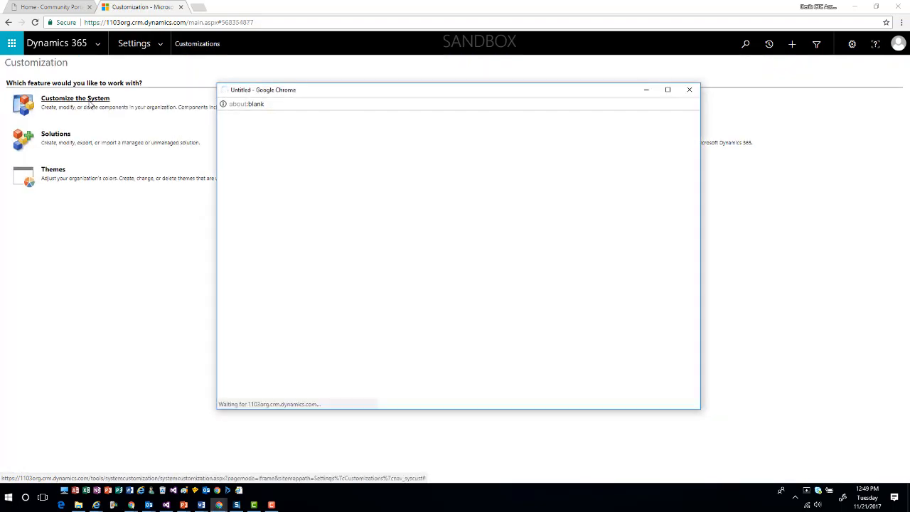
{"action": "left_click", "coordinate": [75, 98]}
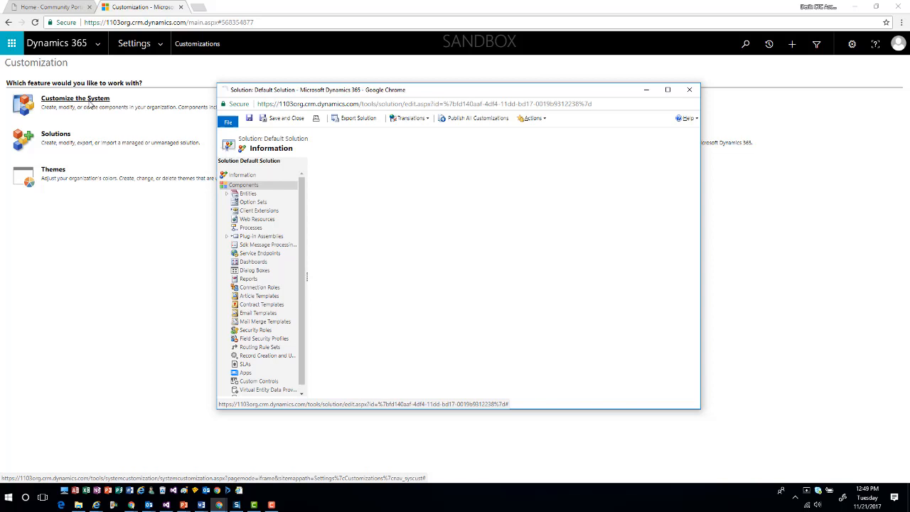
- Expand Entities in the Default Solution and scroll down to the Property entries
{"action": "left_click", "coordinate": [242, 184]}
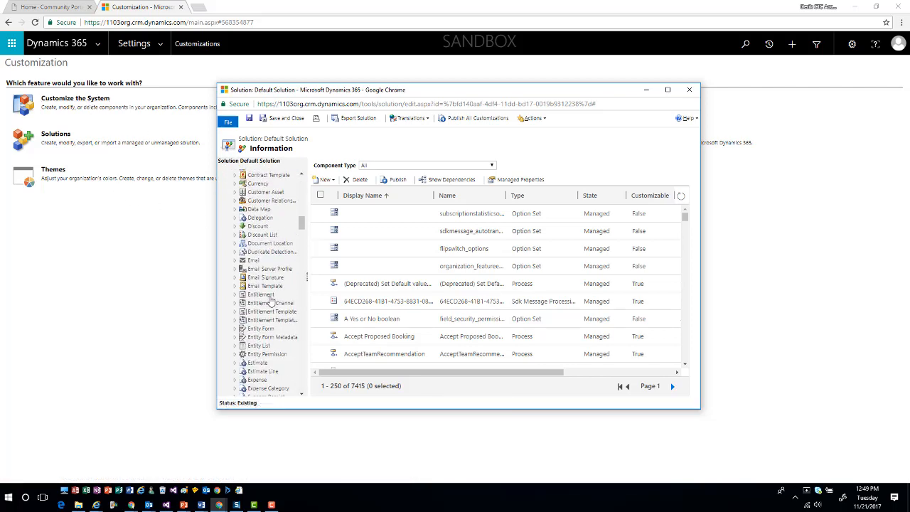
{"action": "scroll", "scroll_direction": "down", "scroll_amount": 3}
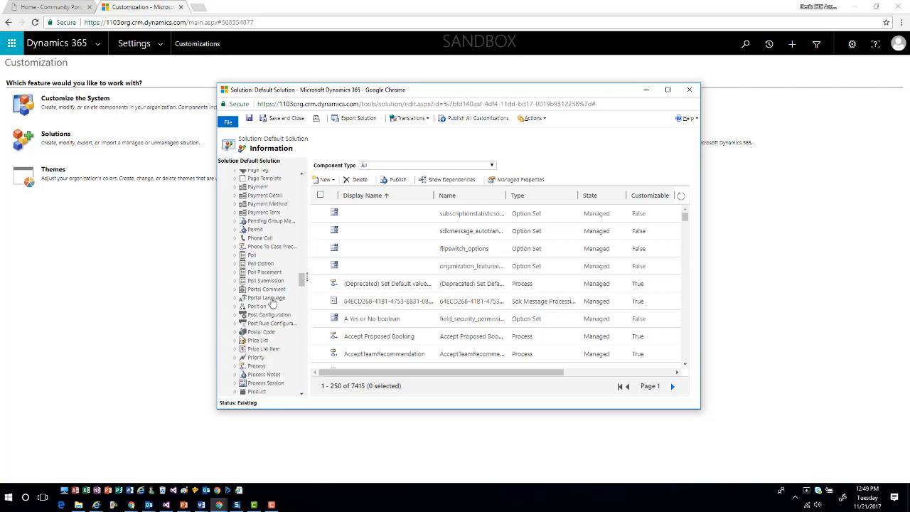
{"action": "scroll", "scroll_direction": "down", "scroll_amount": 3}
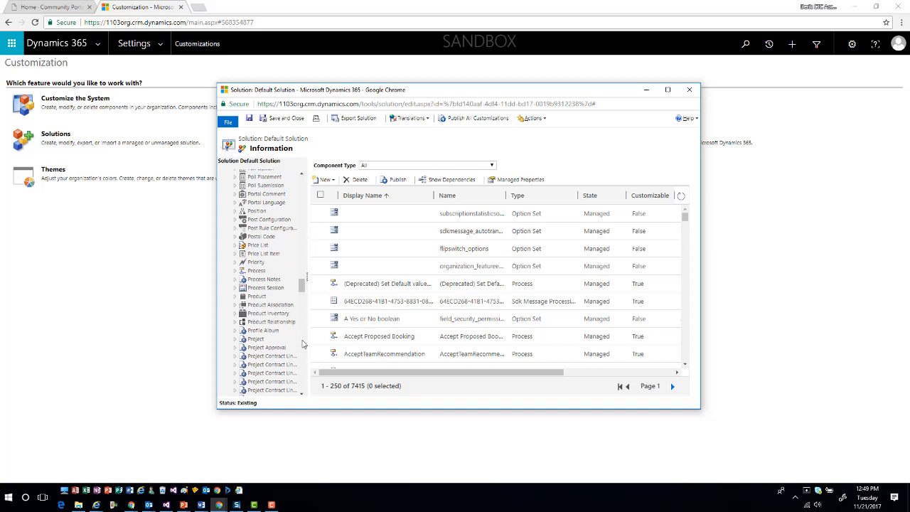
{"action": "mouse_move", "coordinate": [283, 267]}
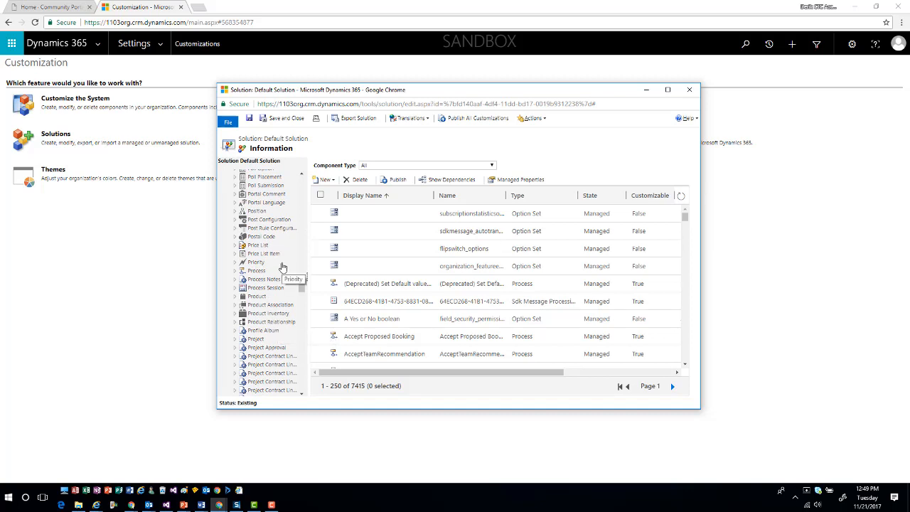
{"action": "scroll", "scroll_direction": "down", "scroll_amount": 3}
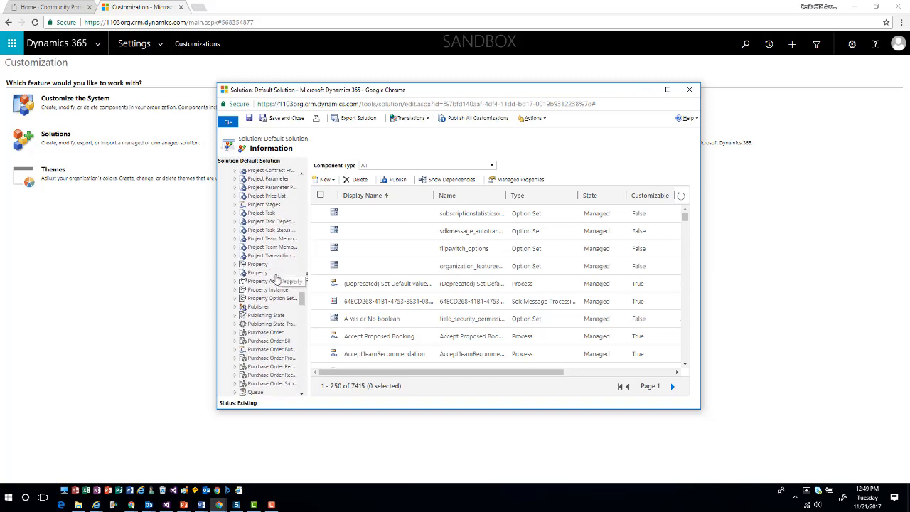
- Expand the Property entity to view its three Information forms, then close the solution window
{"action": "left_click", "coordinate": [257, 273]}
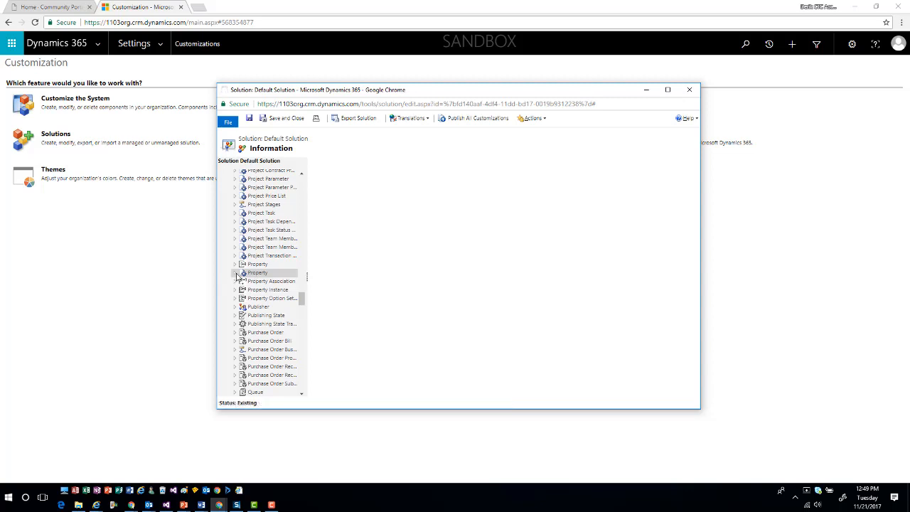
{"action": "left_click", "coordinate": [235, 272]}
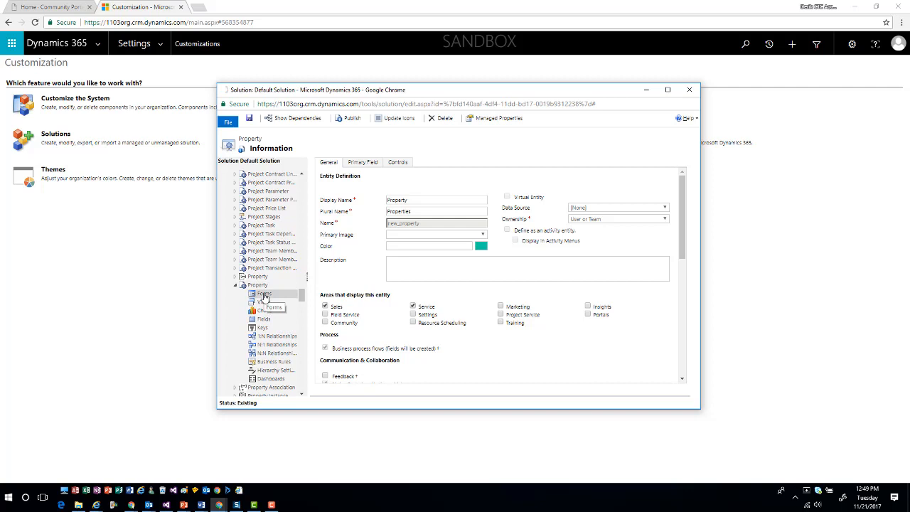
{"action": "left_click", "coordinate": [263, 293]}
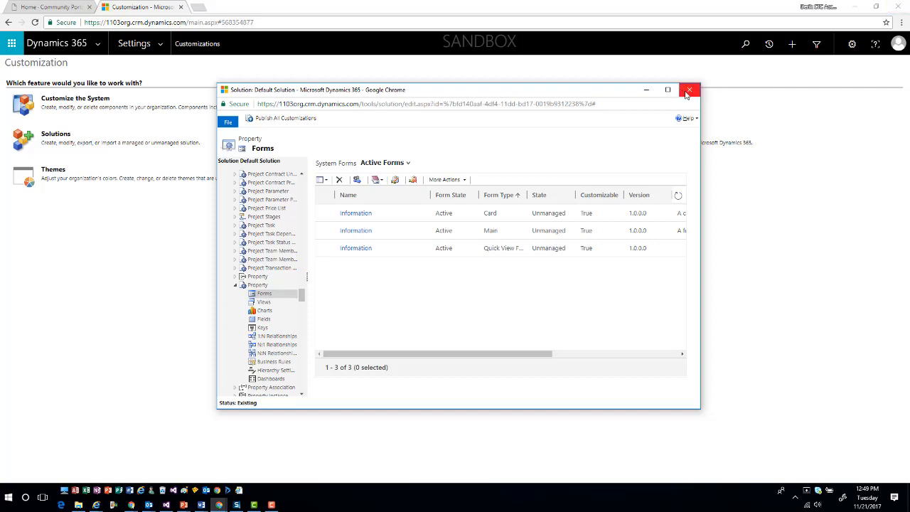
{"action": "left_click", "coordinate": [689, 89]}
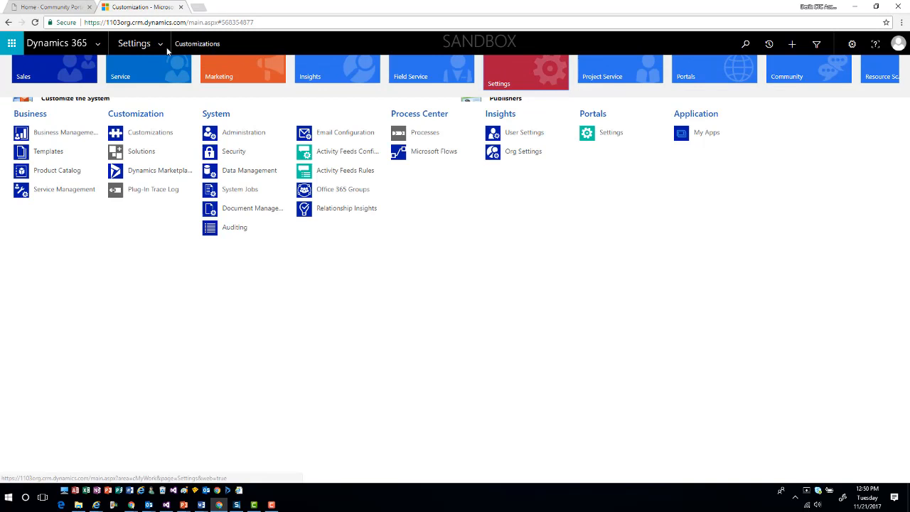
- Switch to the Portals area and open Portal Management
{"action": "left_click", "coordinate": [714, 78]}
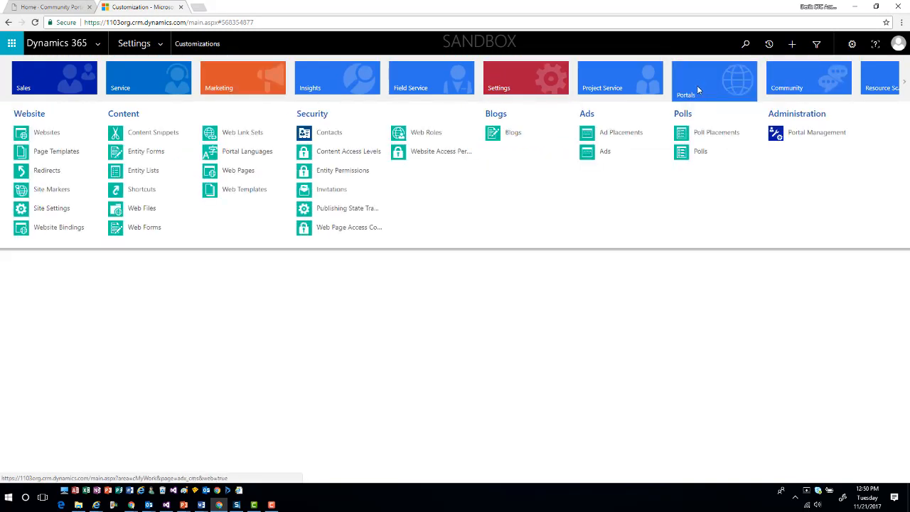
{"action": "mouse_move", "coordinate": [746, 110]}
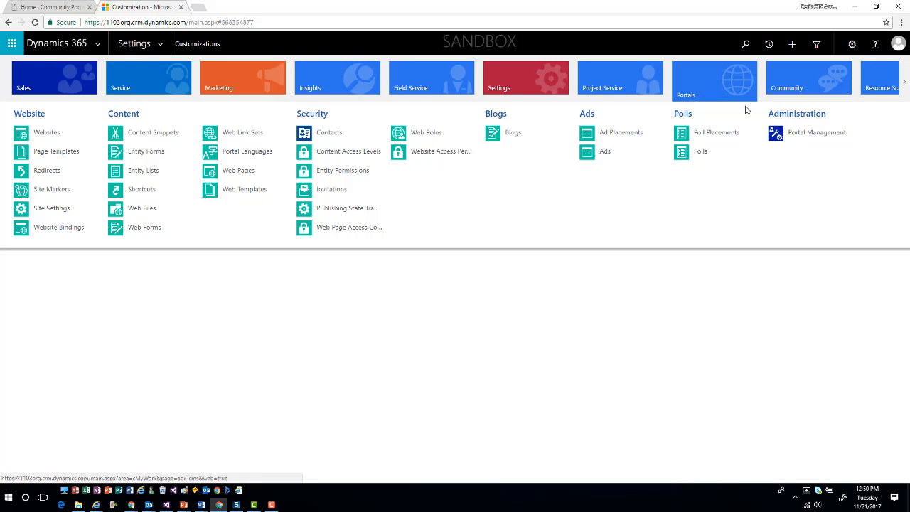
{"action": "left_click", "coordinate": [816, 132]}
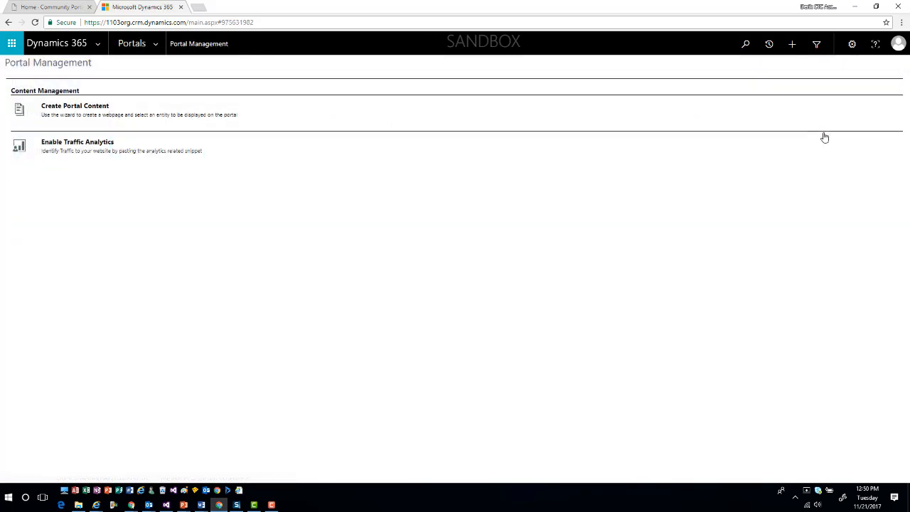
{"action": "mouse_move", "coordinate": [229, 205]}
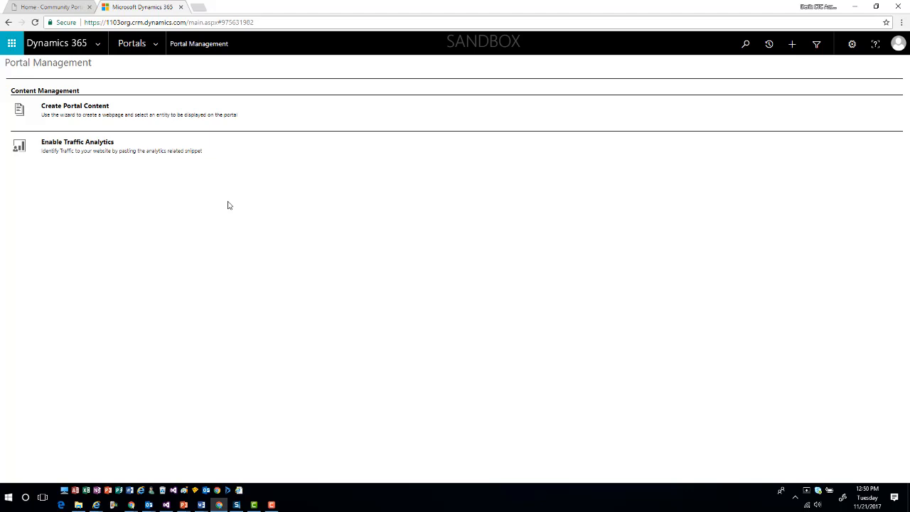
{"action": "mouse_move", "coordinate": [90, 110]}
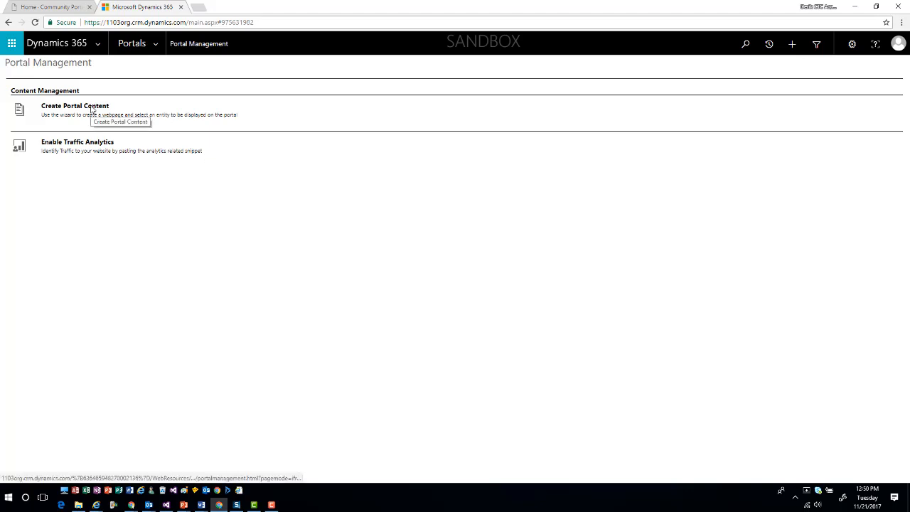
- Start a portal page named and titled 'Property', Page layout, URL 'property', parent Home, published
{"action": "left_click", "coordinate": [74, 111]}
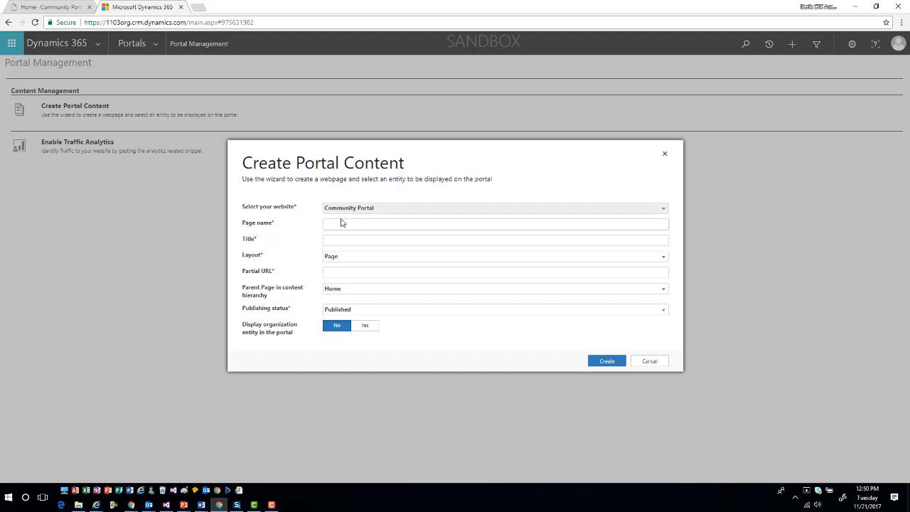
{"action": "left_click", "coordinate": [496, 223]}
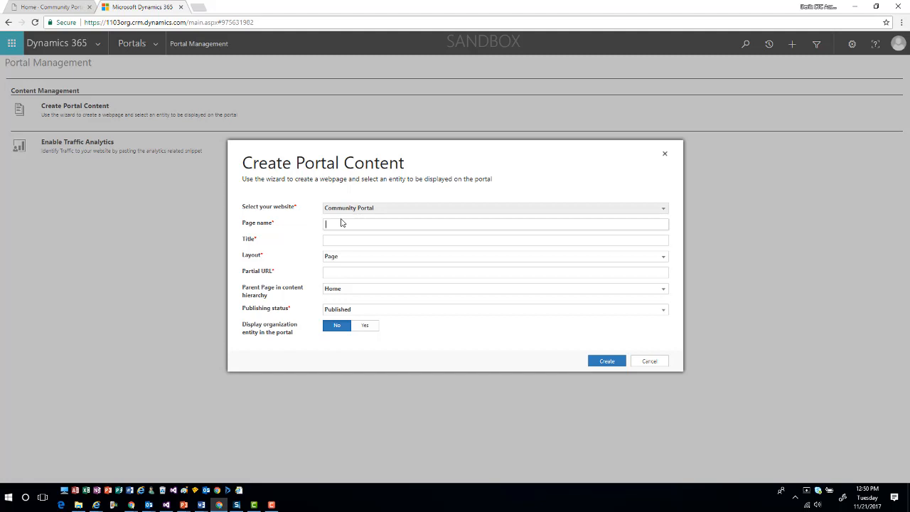
{"action": "type", "text": "Property"}
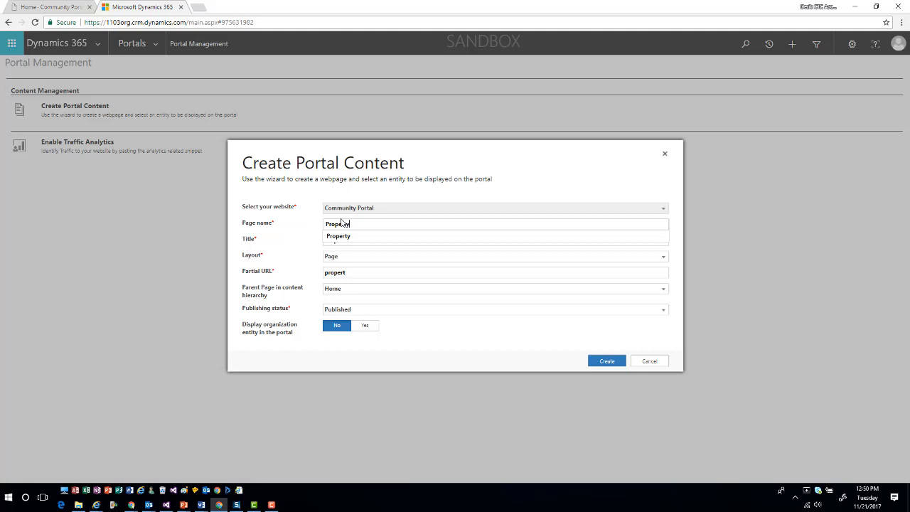
{"action": "left_click", "coordinate": [495, 240]}
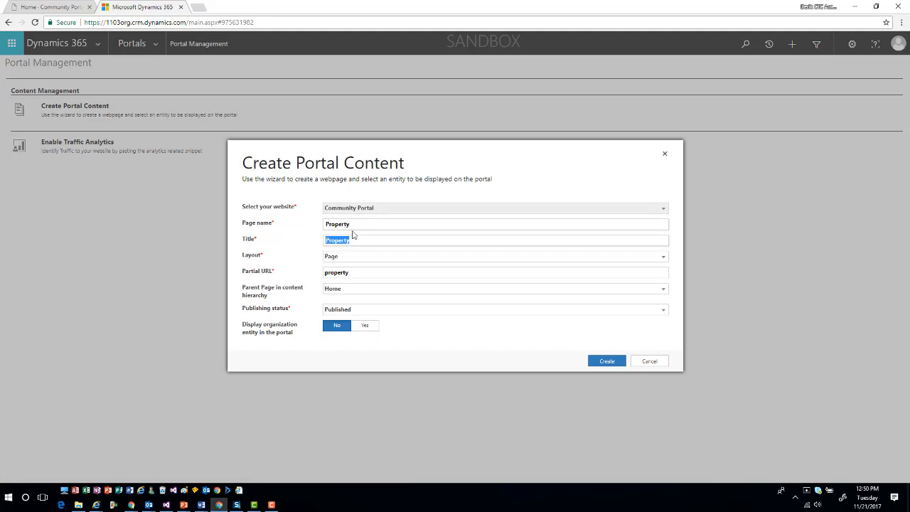
{"action": "left_click", "coordinate": [493, 256]}
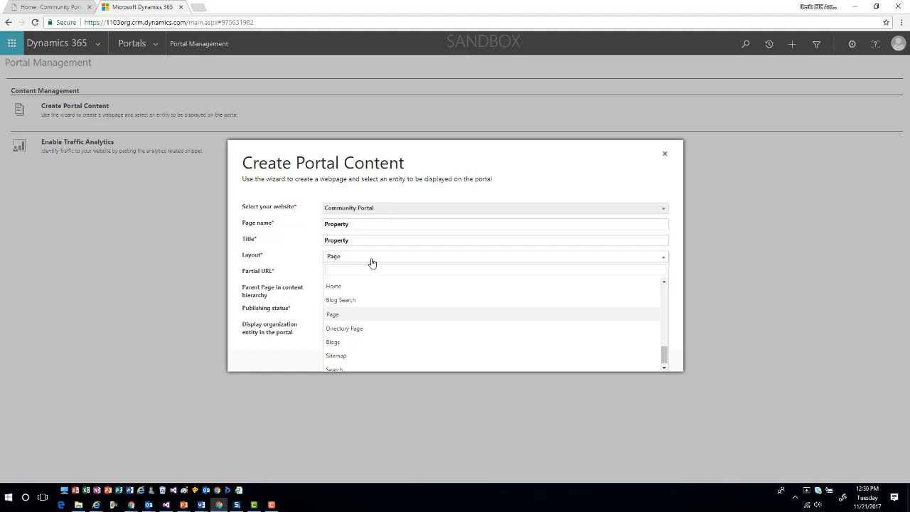
{"action": "left_click", "coordinate": [494, 270]}
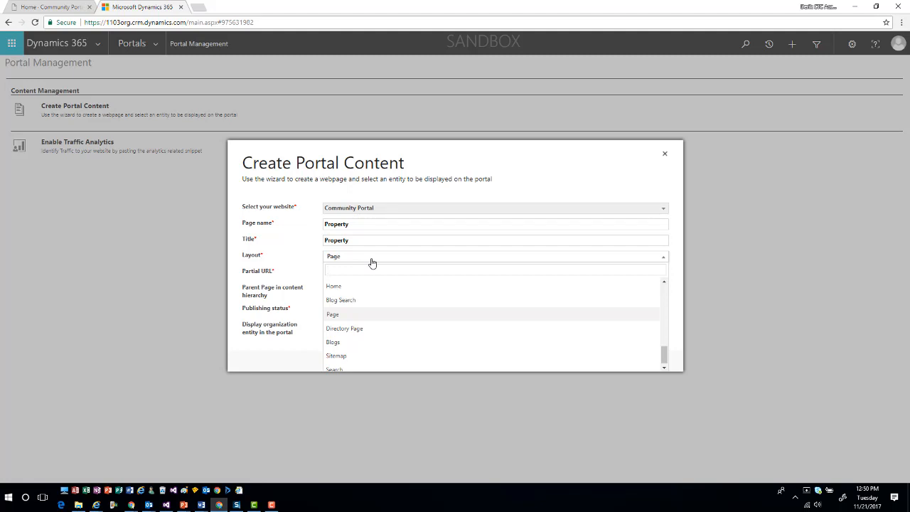
{"action": "left_click", "coordinate": [495, 270]}
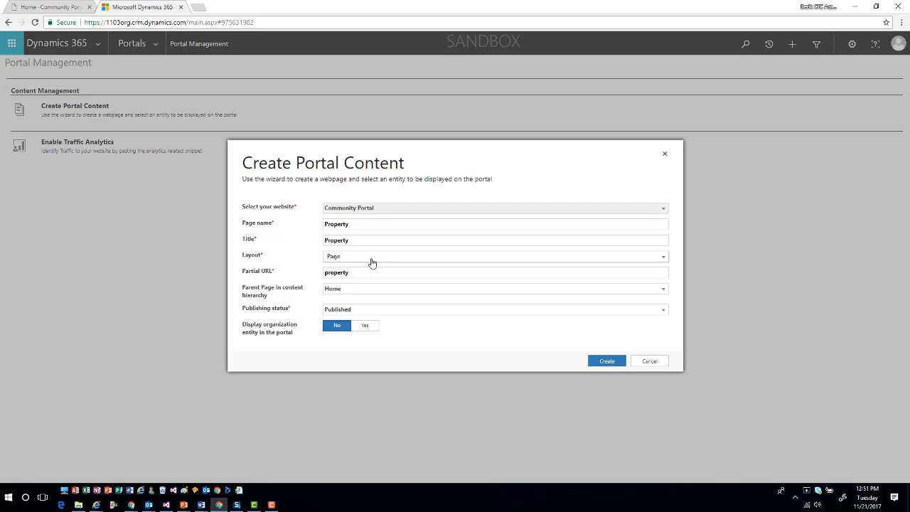
- Display Property (new_property) with Inactive and Active Properties views and the Information form
{"action": "left_click", "coordinate": [365, 325]}
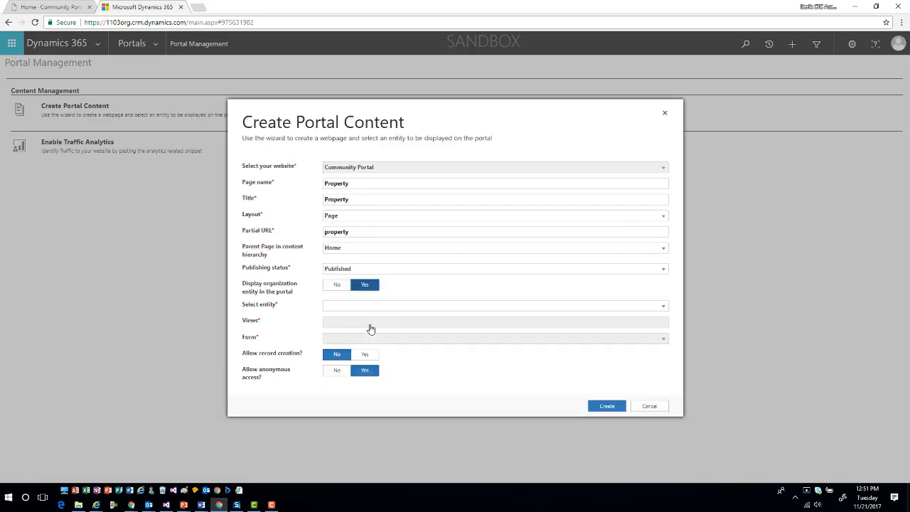
{"action": "mouse_move", "coordinate": [664, 305]}
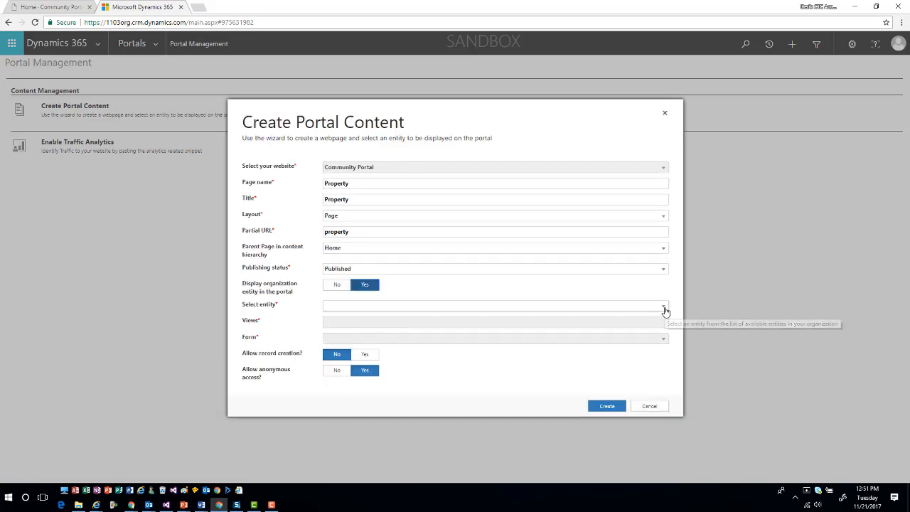
{"action": "left_click", "coordinate": [663, 306]}
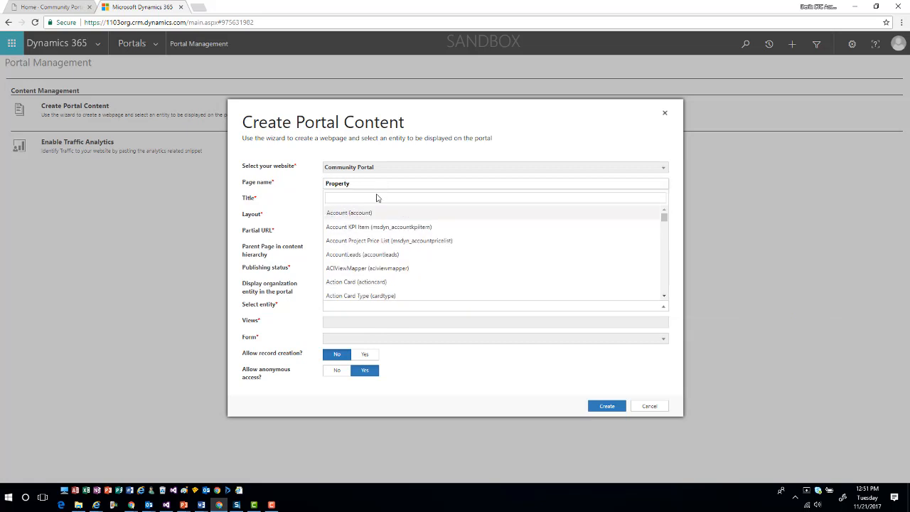
{"action": "type", "text": "P"}
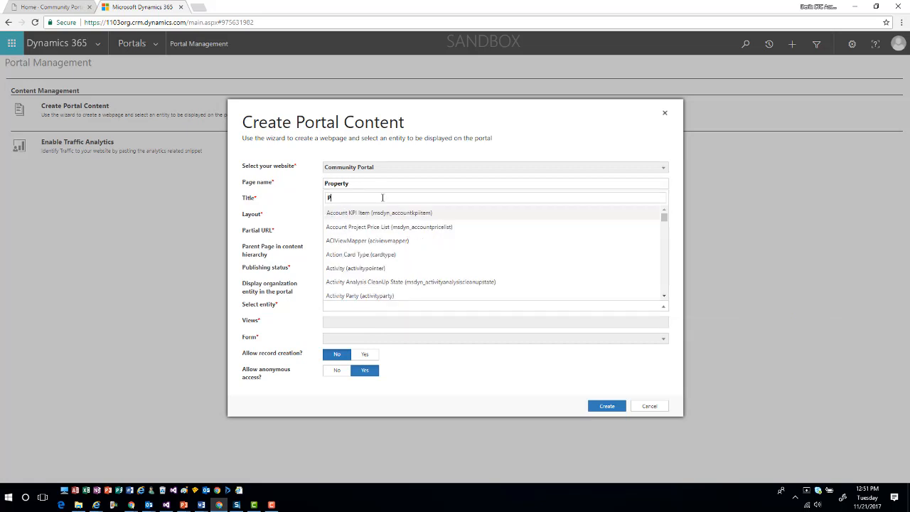
{"action": "type", "text": "rop"}
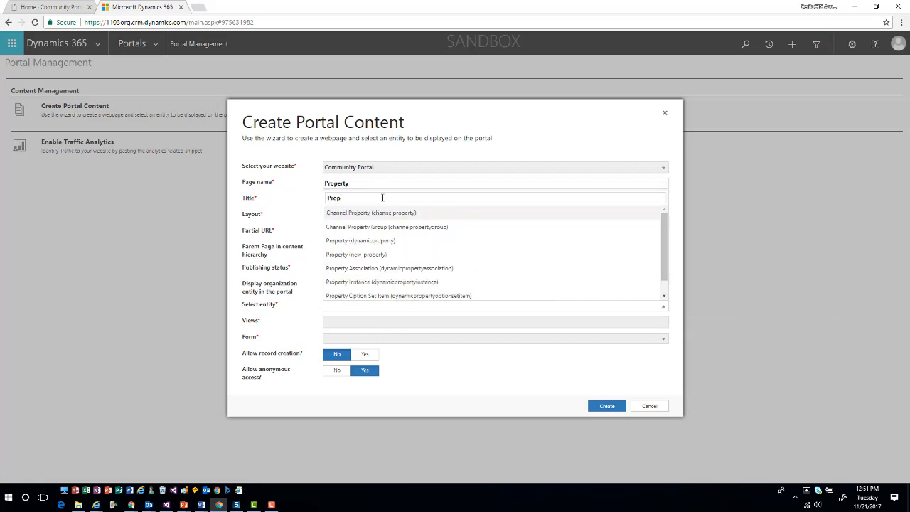
{"action": "mouse_move", "coordinate": [400, 268]}
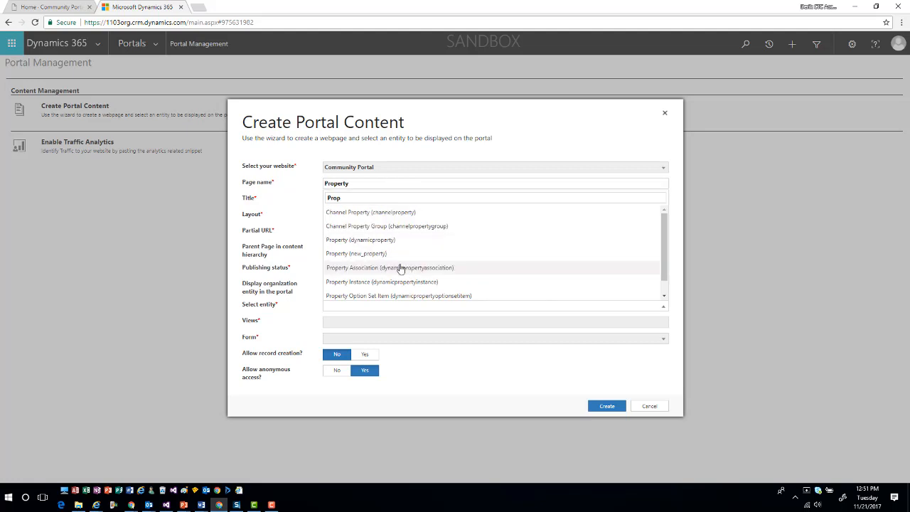
{"action": "left_click", "coordinate": [355, 253]}
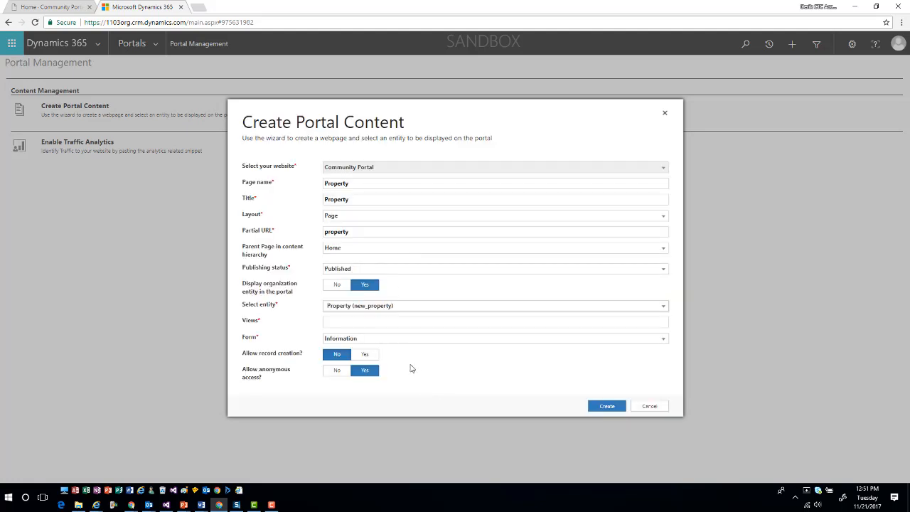
{"action": "left_click", "coordinate": [337, 354]}
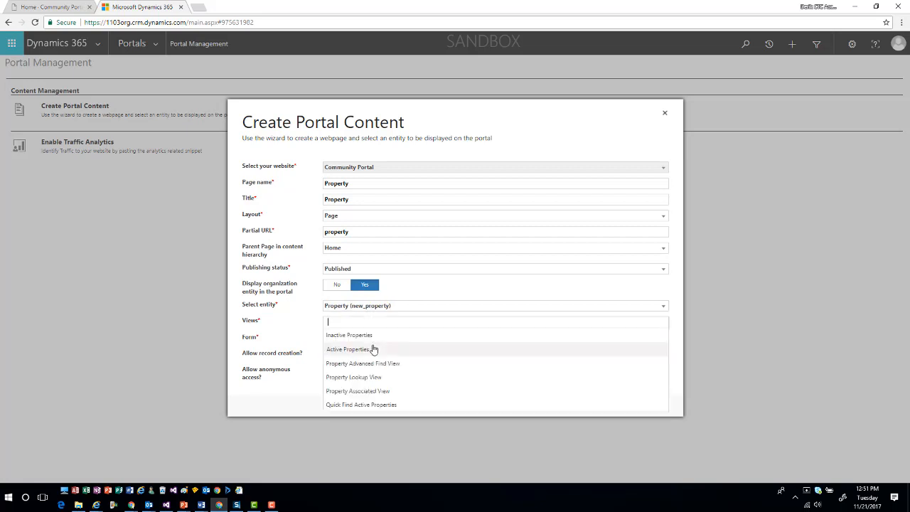
{"action": "left_click", "coordinate": [348, 349]}
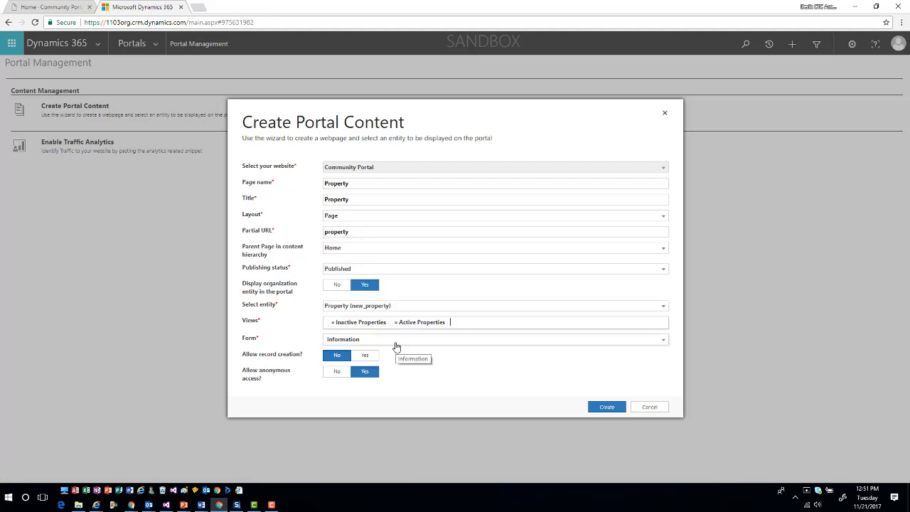
- Allow record creation, keep anonymous access on, and create the portal content
{"action": "left_click", "coordinate": [337, 355]}
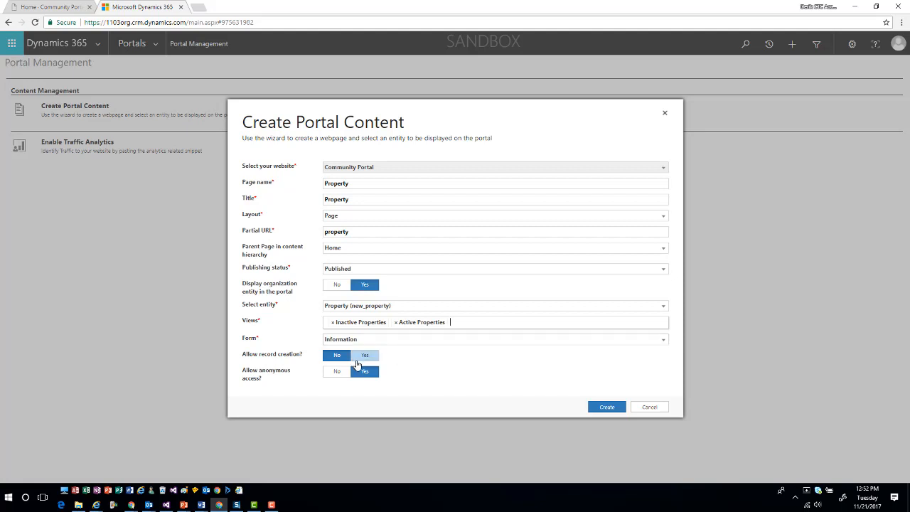
{"action": "left_click", "coordinate": [365, 354]}
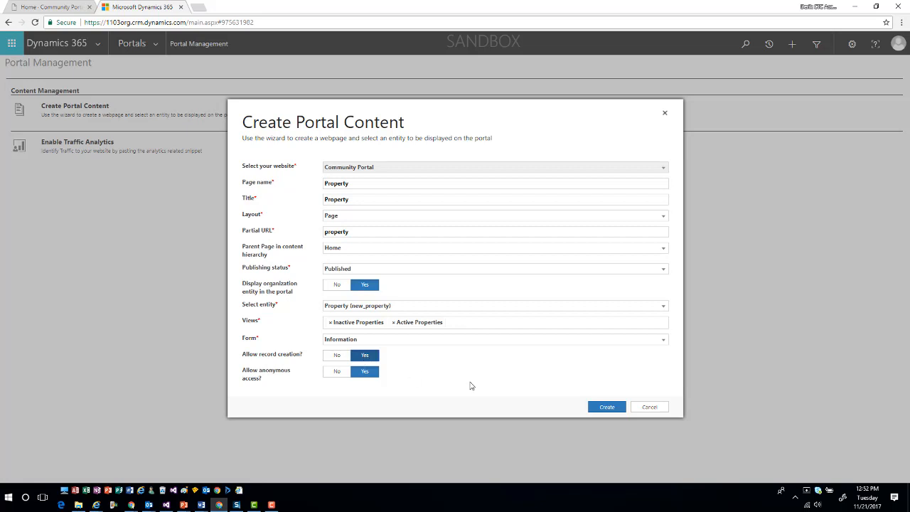
{"action": "mouse_move", "coordinate": [475, 384]}
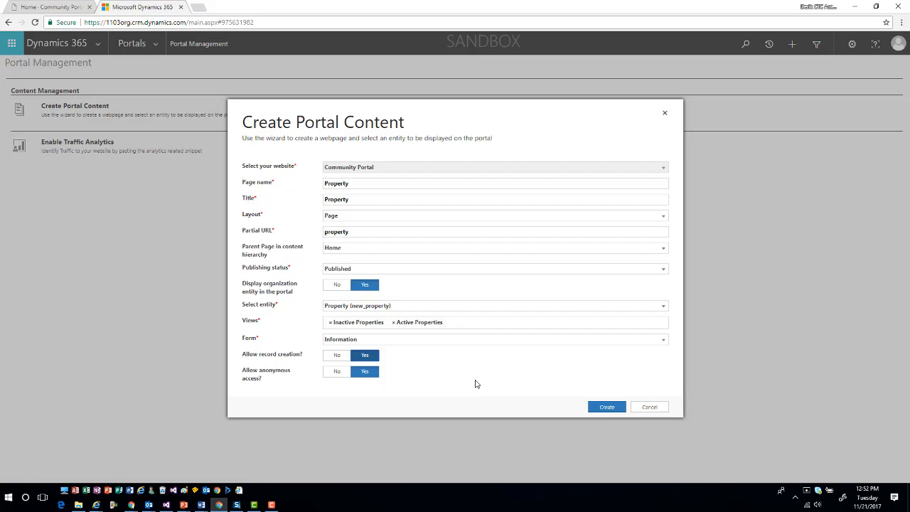
{"action": "mouse_move", "coordinate": [605, 423]}
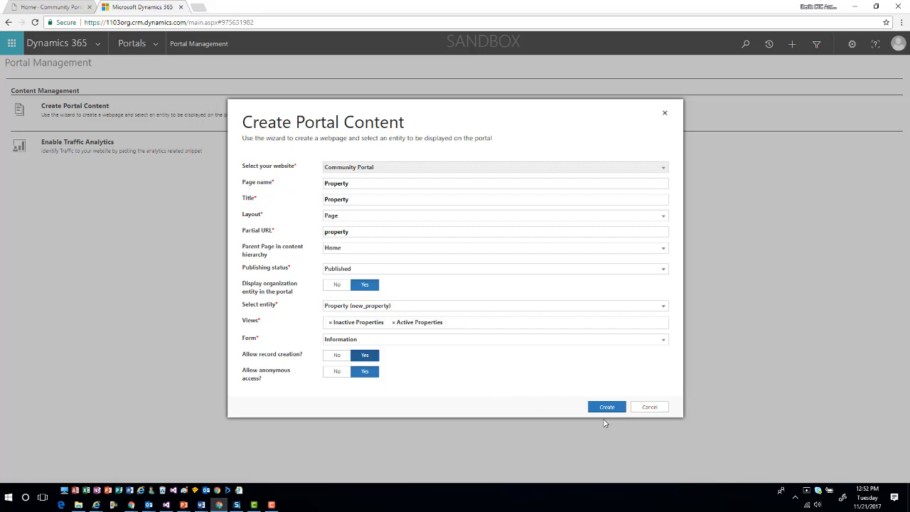
{"action": "left_click", "coordinate": [606, 407]}
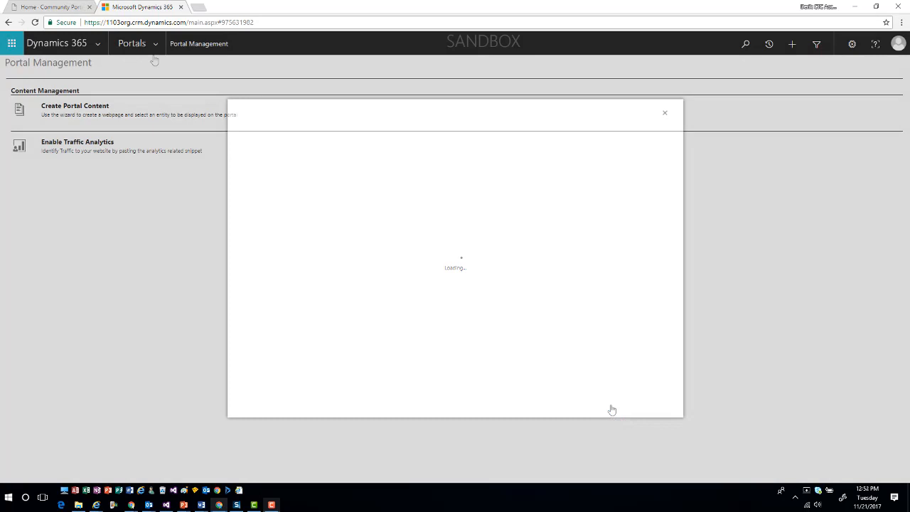
- Open the generated 'Property' Entity List and scroll through its views and settings
{"action": "left_click", "coordinate": [665, 113]}
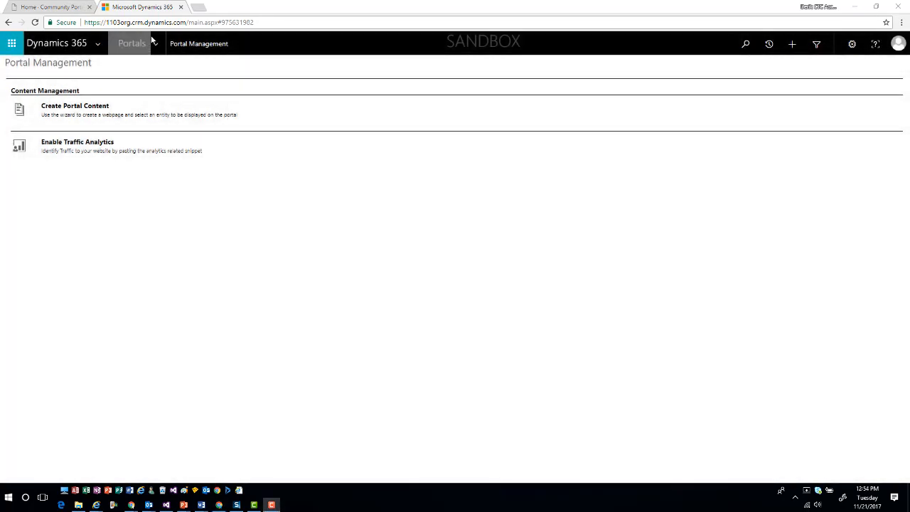
{"action": "left_click", "coordinate": [154, 44]}
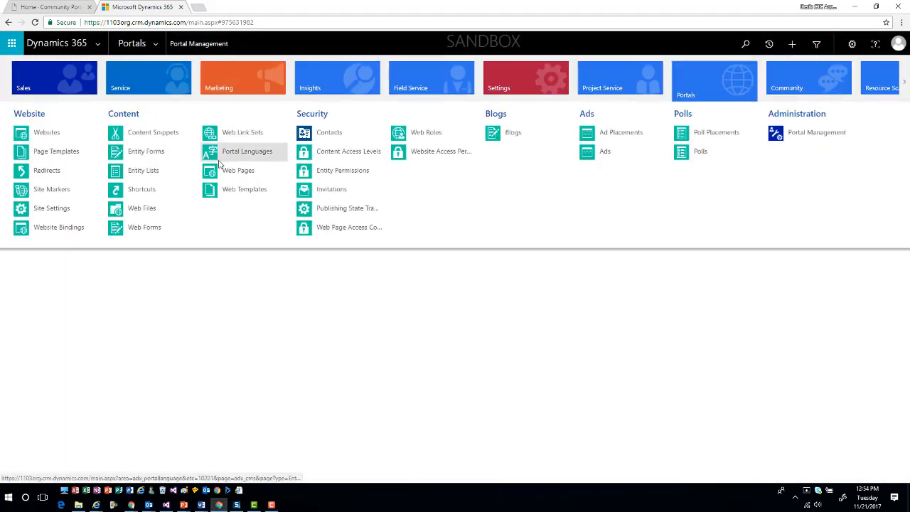
{"action": "left_click", "coordinate": [143, 171]}
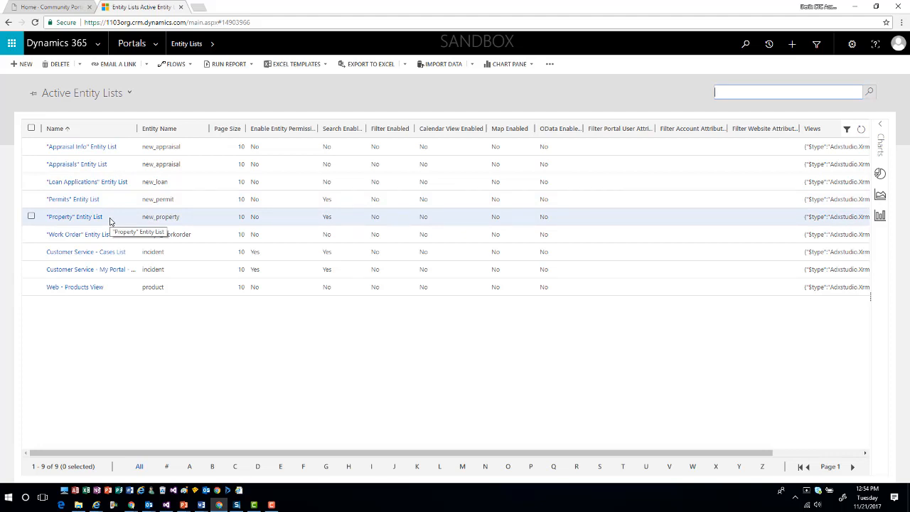
{"action": "left_click", "coordinate": [31, 216]}
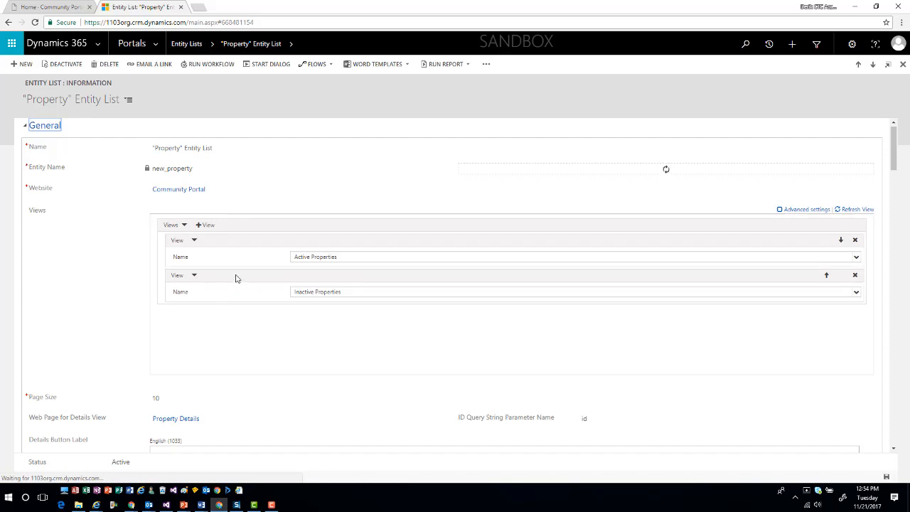
{"action": "scroll", "scroll_direction": "down", "scroll_amount": 3}
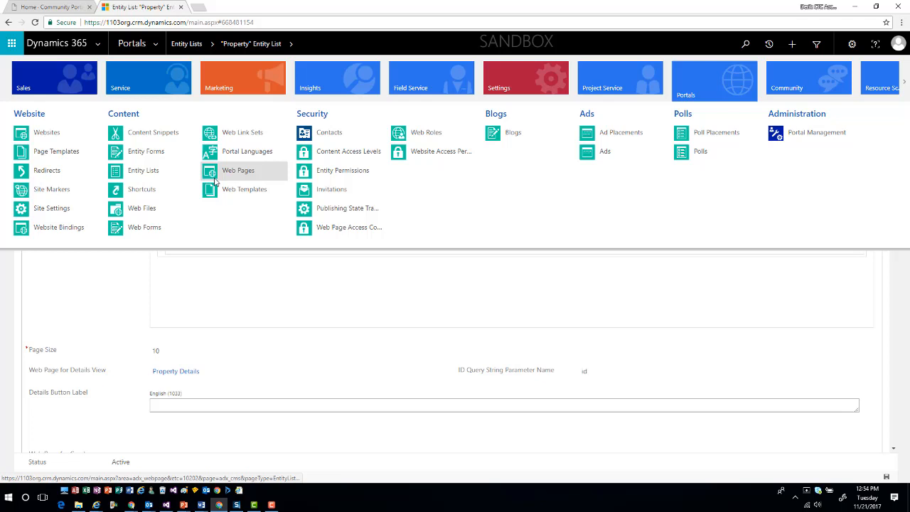
- Check the Property Create and Property Details entity forms, then select the Property web page
{"action": "left_click", "coordinate": [146, 152]}
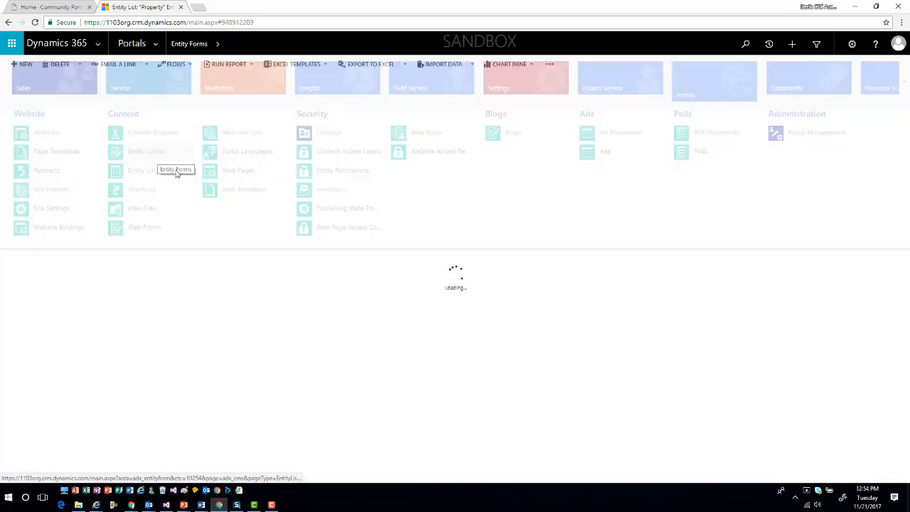
{"action": "left_click", "coordinate": [146, 151]}
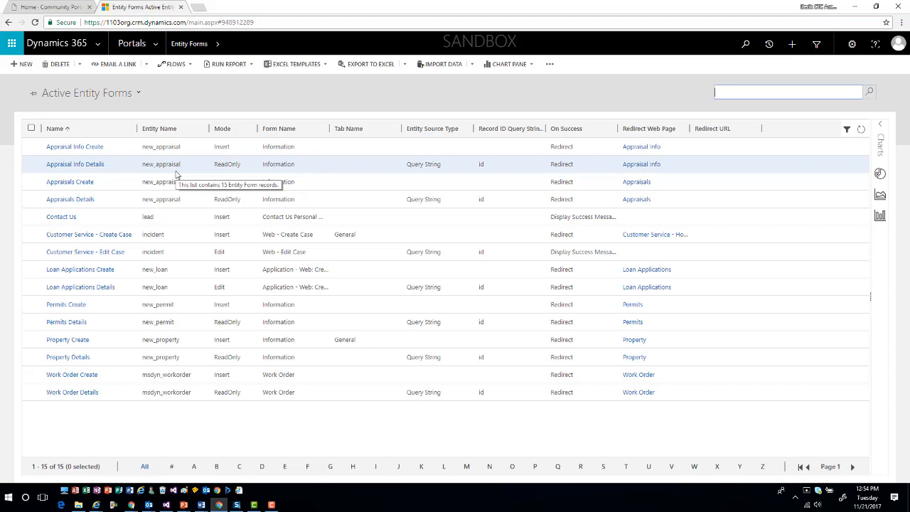
{"action": "left_click", "coordinate": [130, 44]}
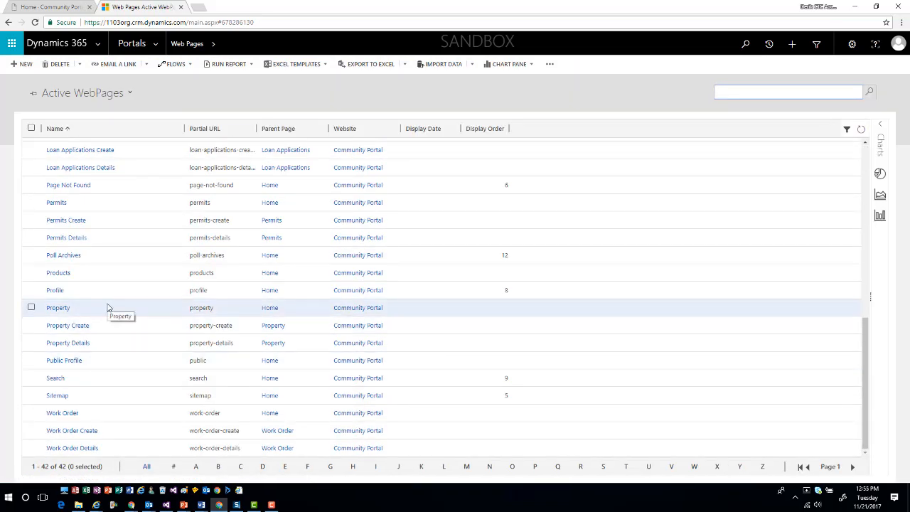
{"action": "left_click", "coordinate": [31, 307]}
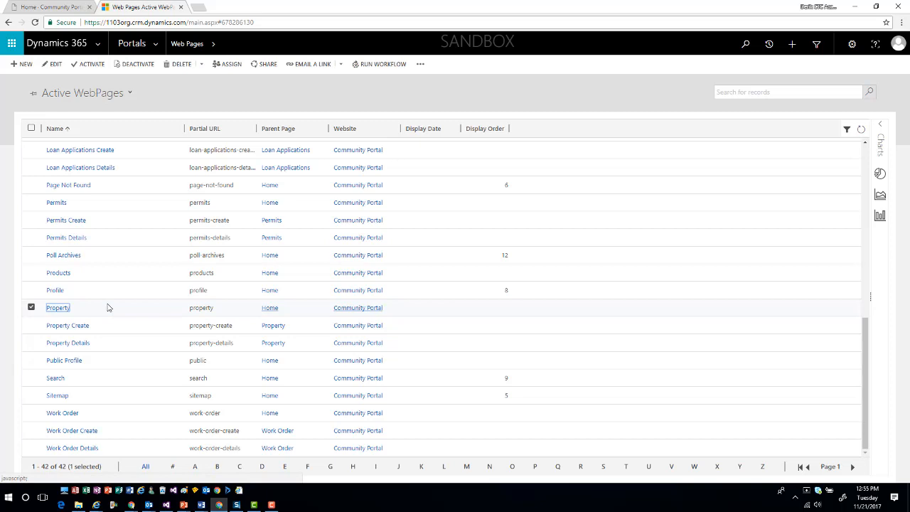